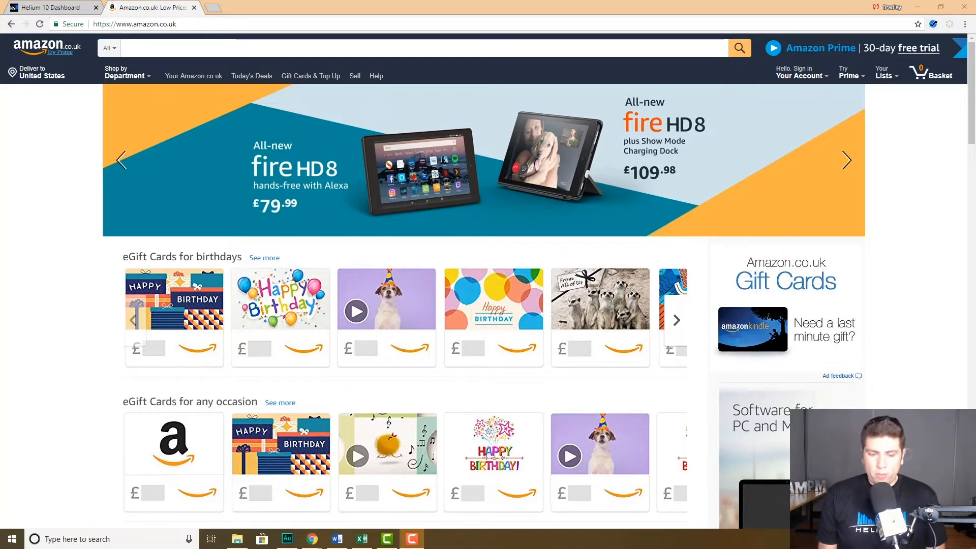
mouse_move(951, 207)
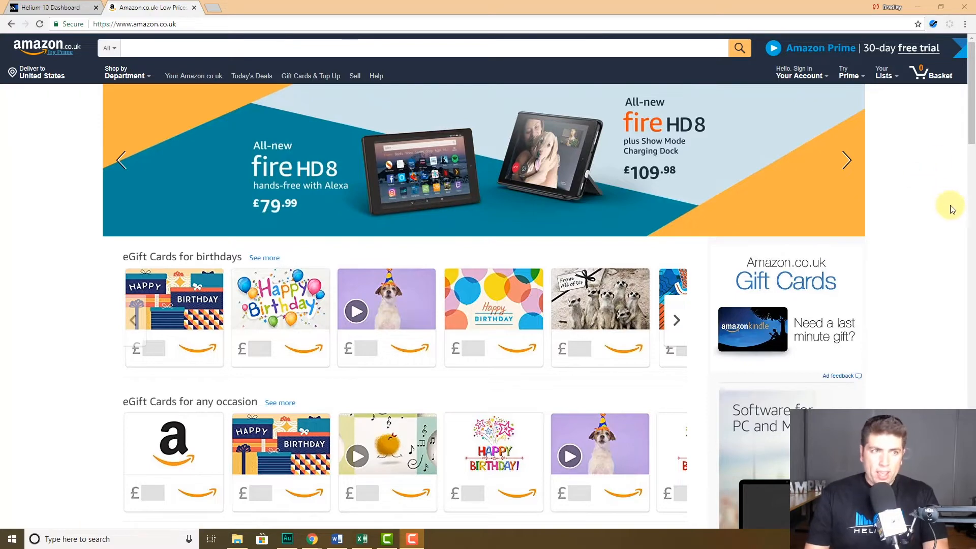
mouse_move(233, 42)
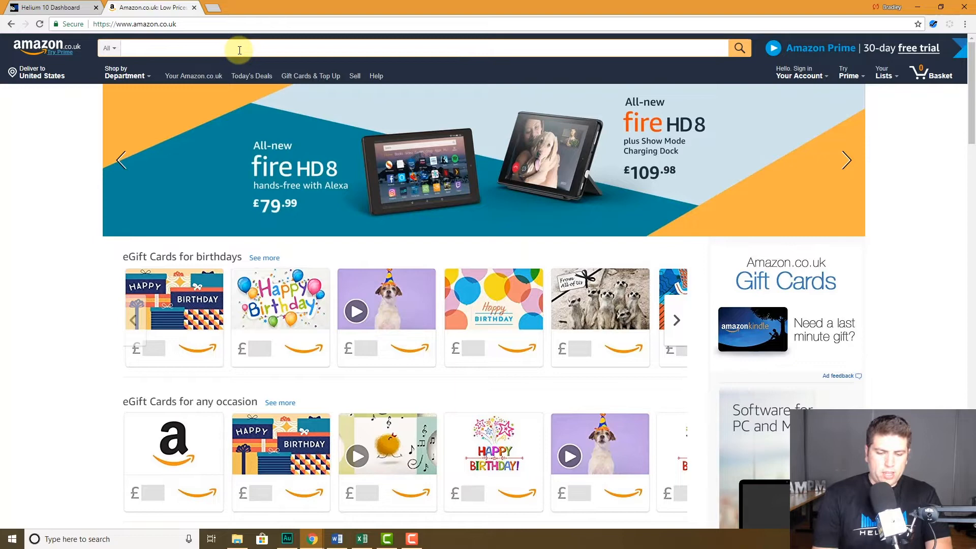
Step: Search Amazon.co.uk for 'collagen peptides' using the search suggestion
text(collagen pept)
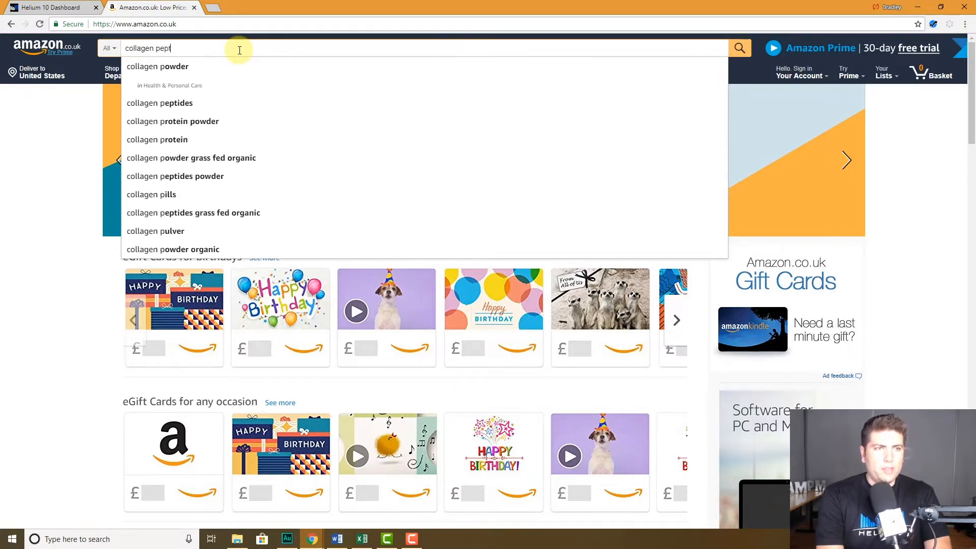
click(160, 103)
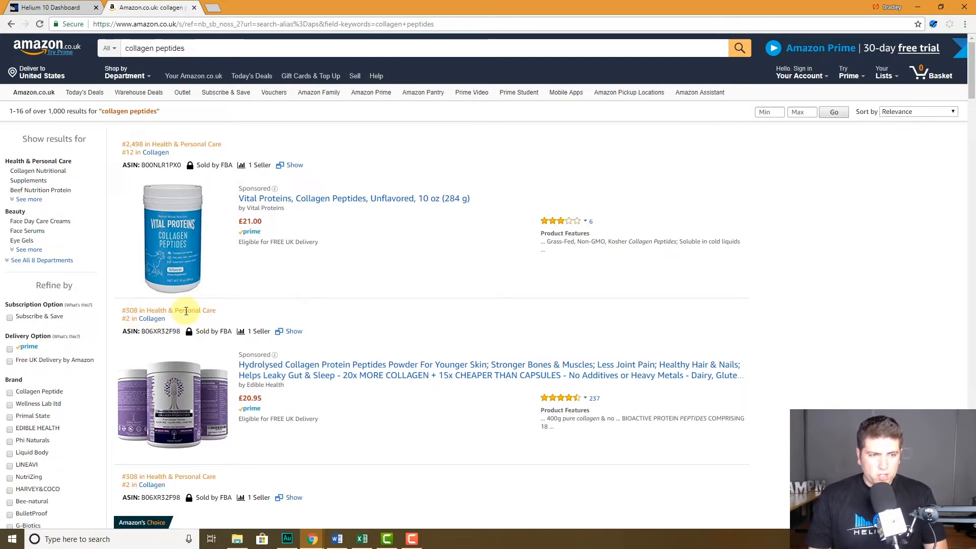
mouse_move(208, 334)
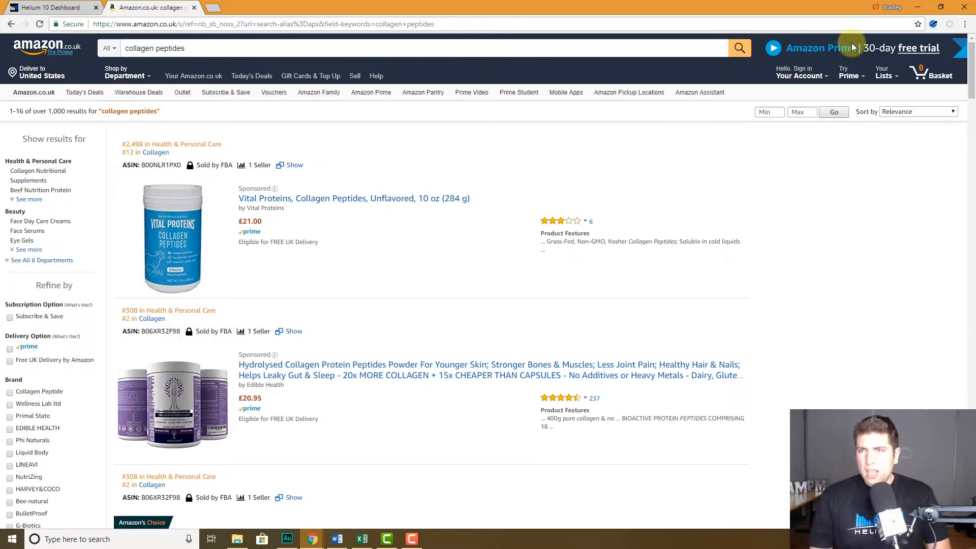
Step: Run Helium 10 Xray on the collagen peptides results and scroll its product table
click(933, 24)
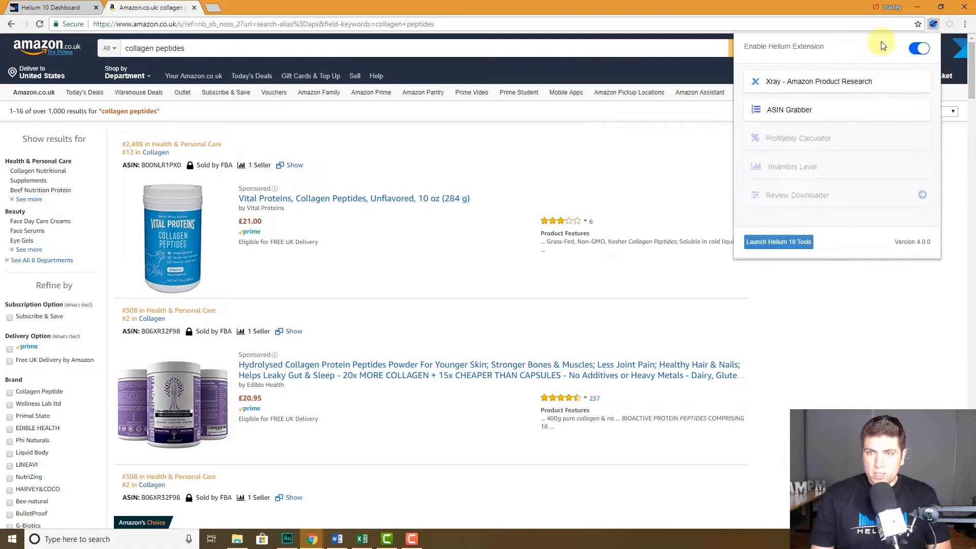
mouse_move(792, 86)
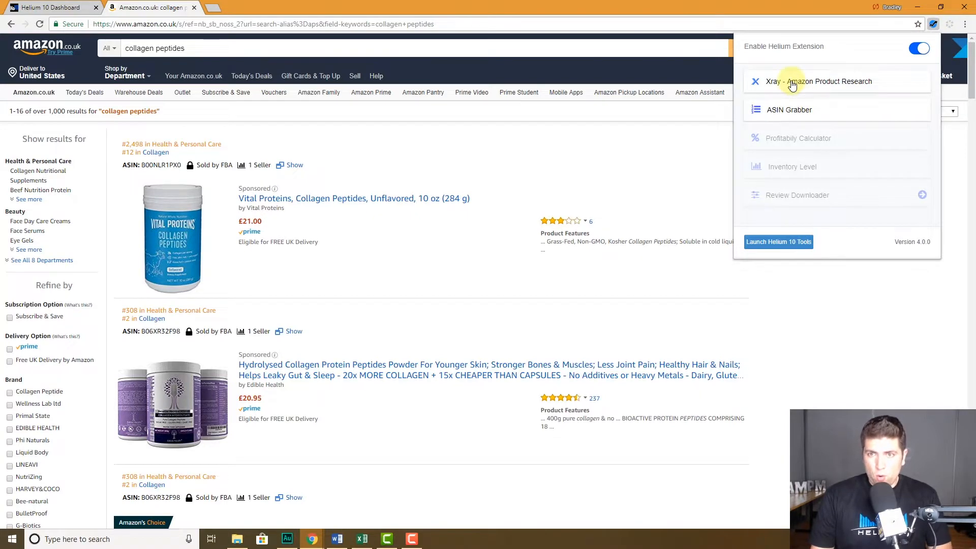
click(819, 81)
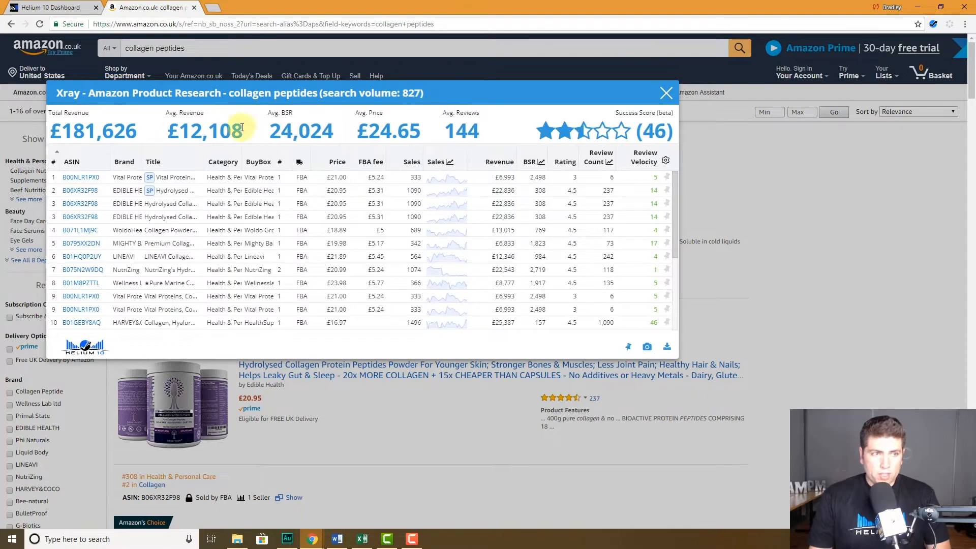
mouse_move(547, 130)
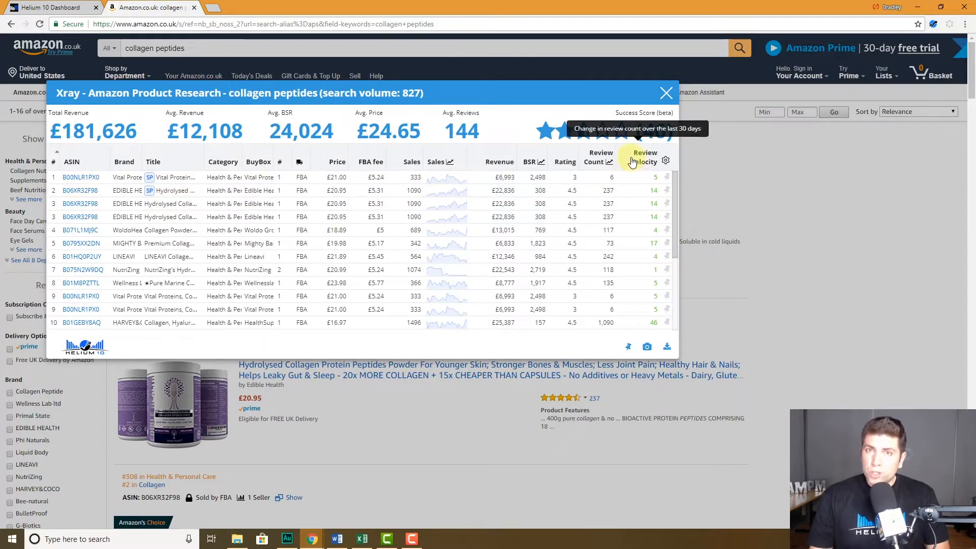
mouse_move(659, 207)
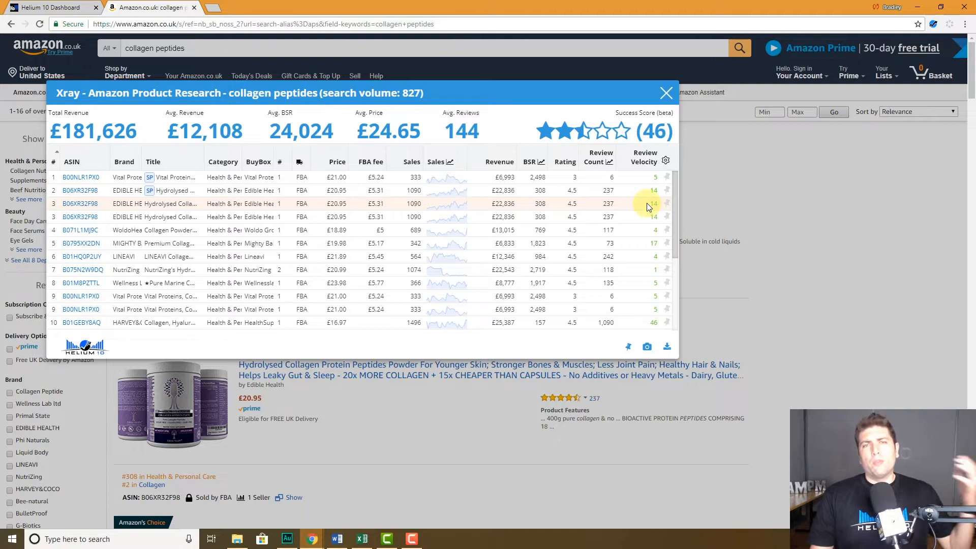
scroll(down, 3)
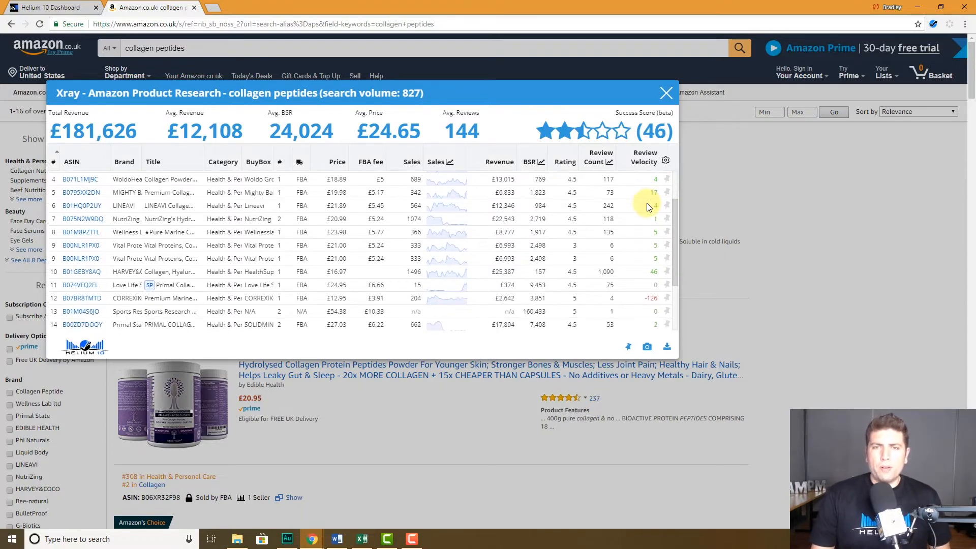
scroll(down, 3)
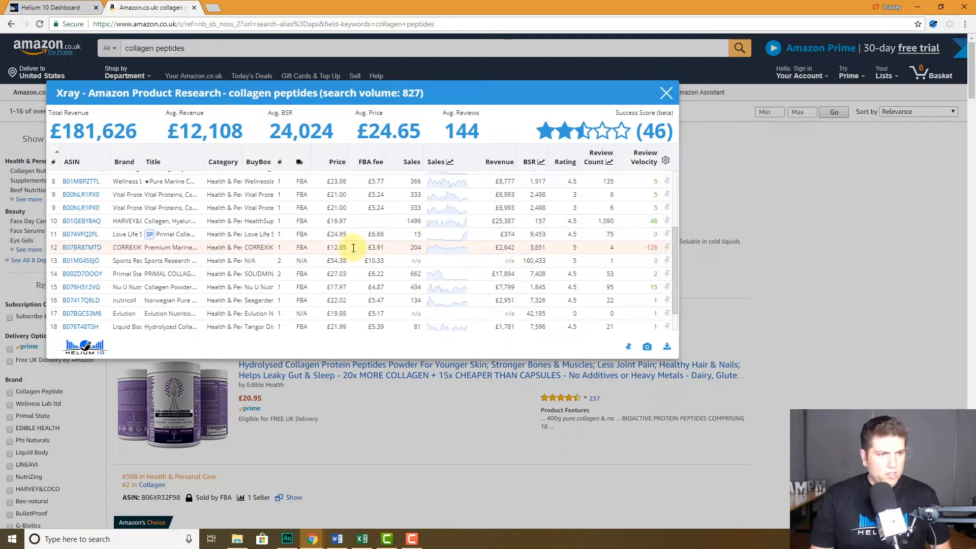
mouse_move(620, 249)
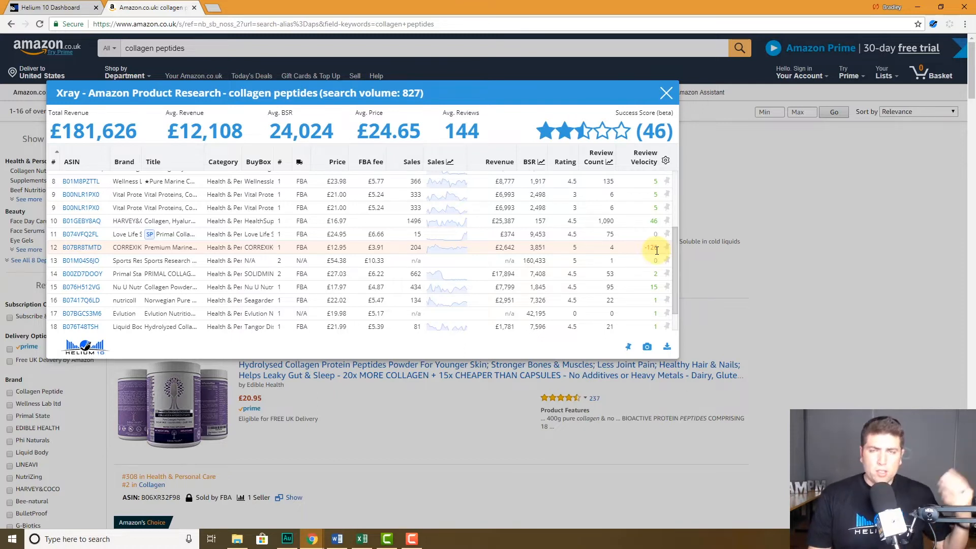
mouse_move(652, 243)
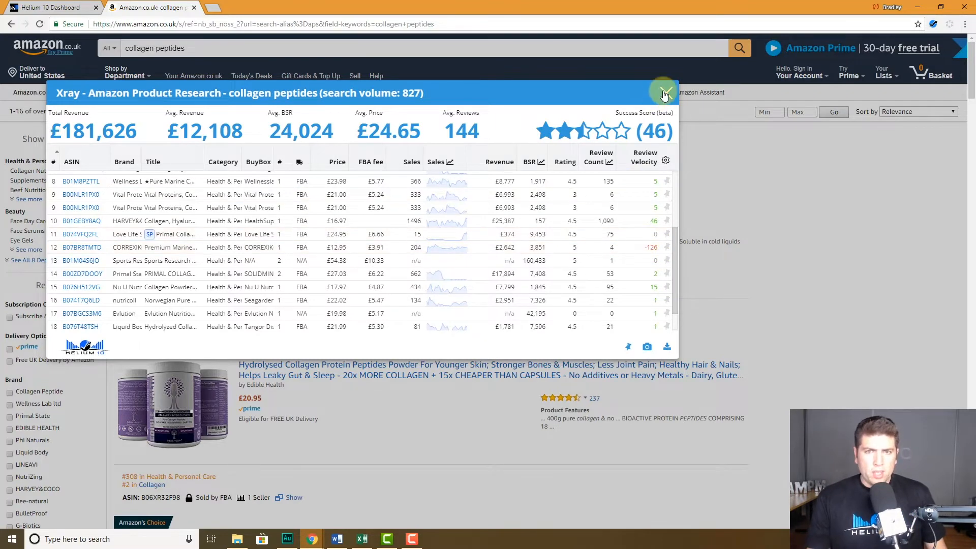
Step: Close the UK Xray popup and start a new blank browser tab
click(664, 92)
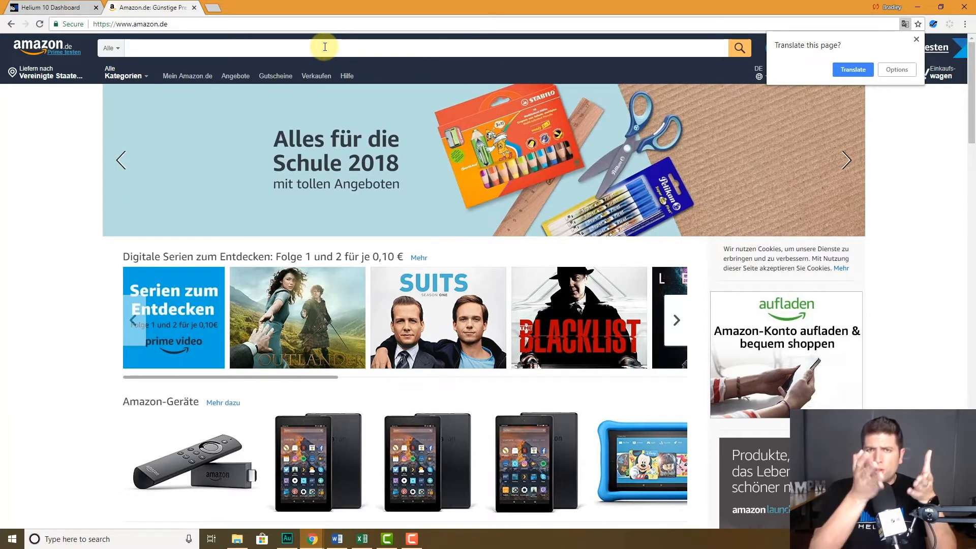
click(295, 7)
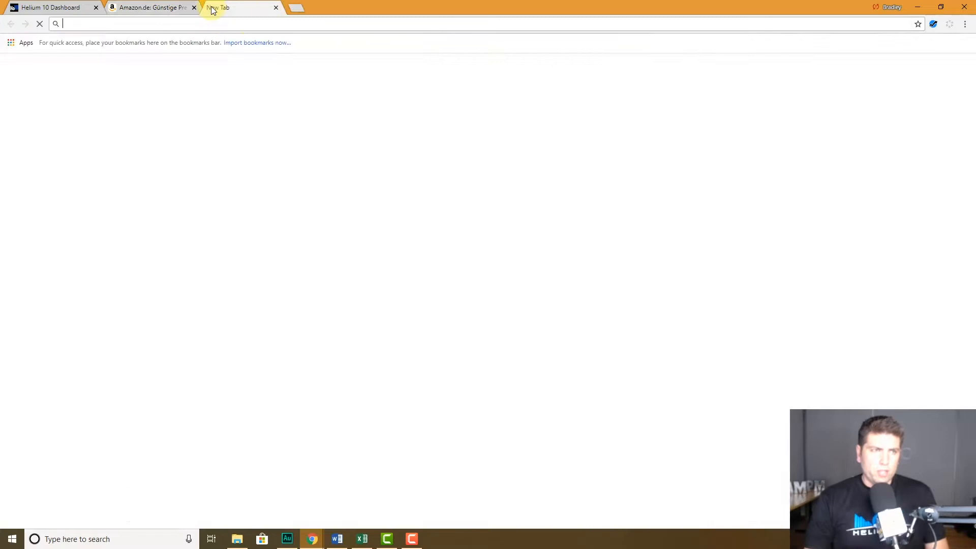
Step: Translate 'collagen peptides' to German 'Kollagenpeptide' in Google Translate and return to Amazon.de
text(https://translate.google.com)
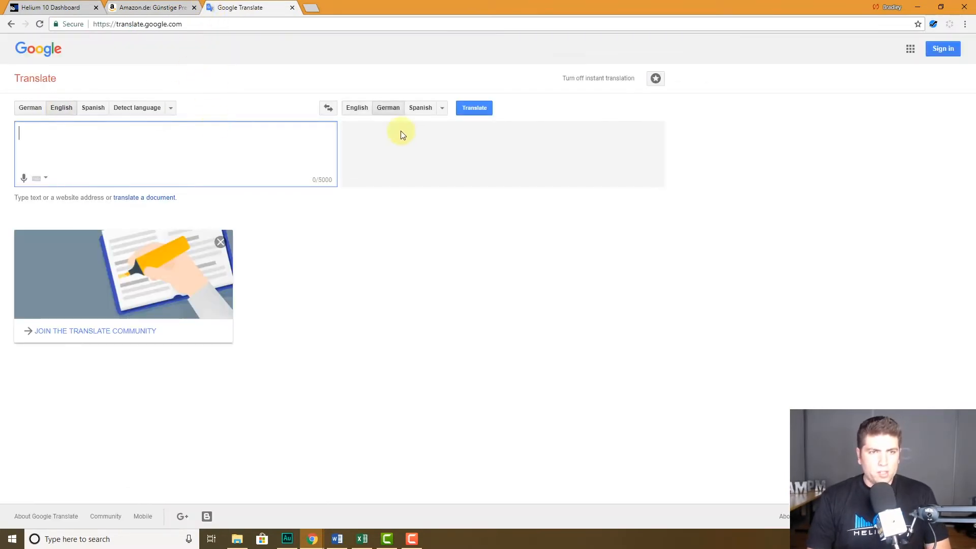
text(co)
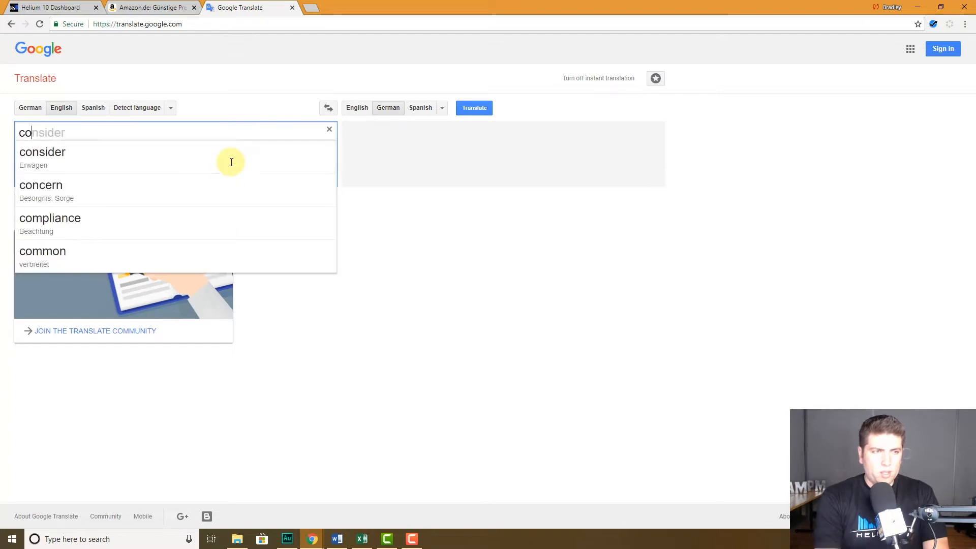
text(collagen pept)
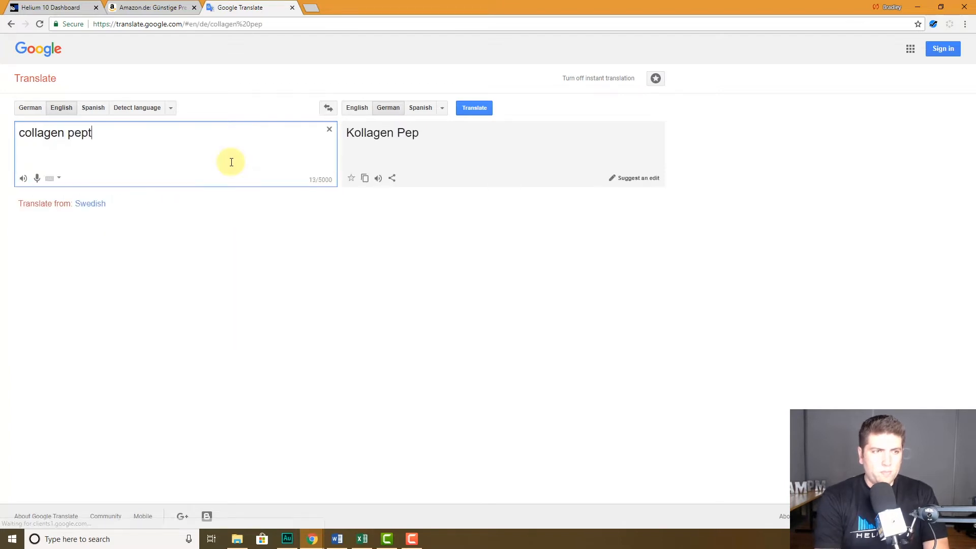
text(ides)
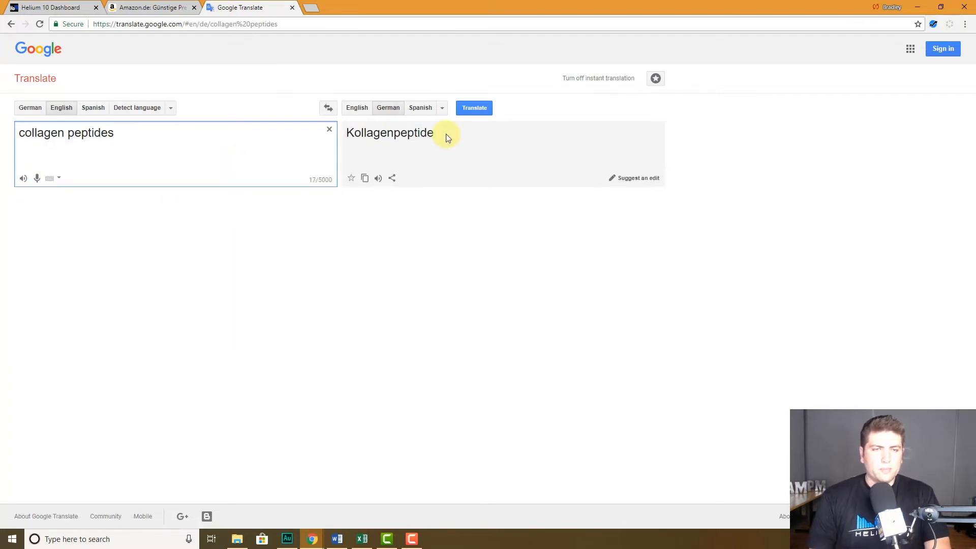
double_click(390, 133)
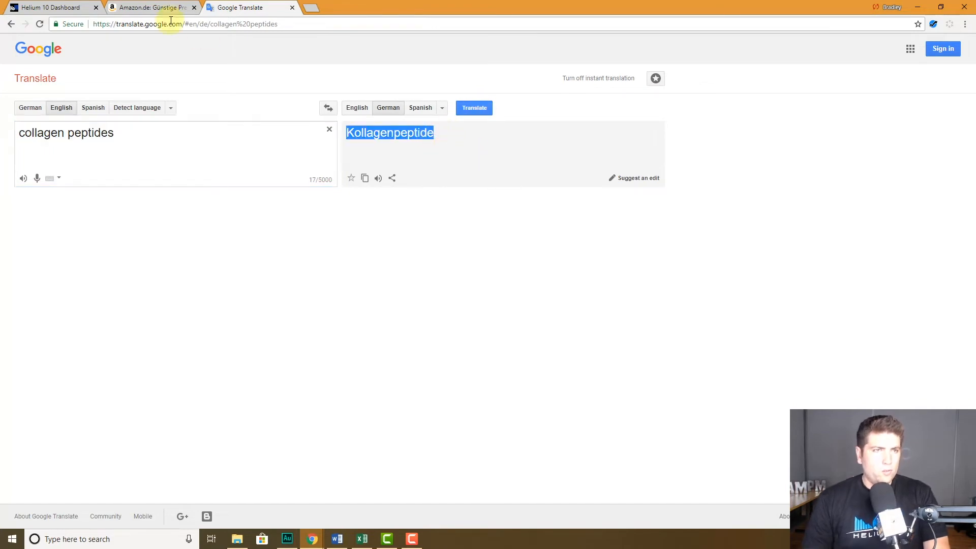
click(150, 6)
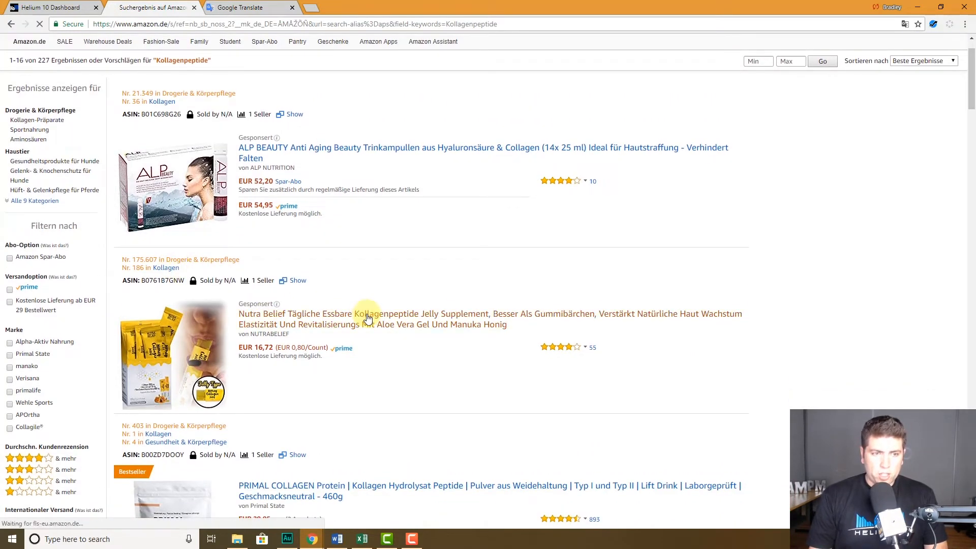
Step: Check the Nutra Belief collagen jelly listing's Helium 10 Inventory Levels, then close the popup
click(366, 317)
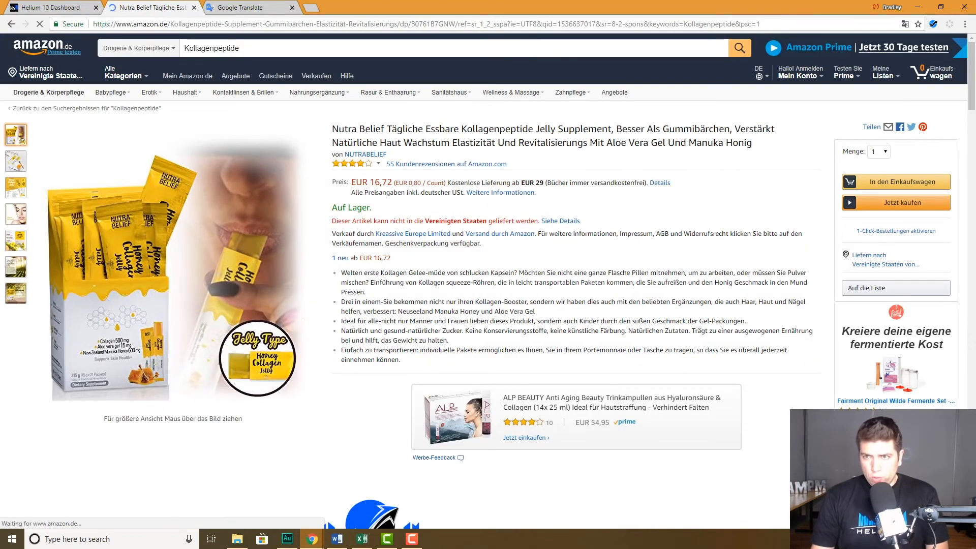
click(948, 24)
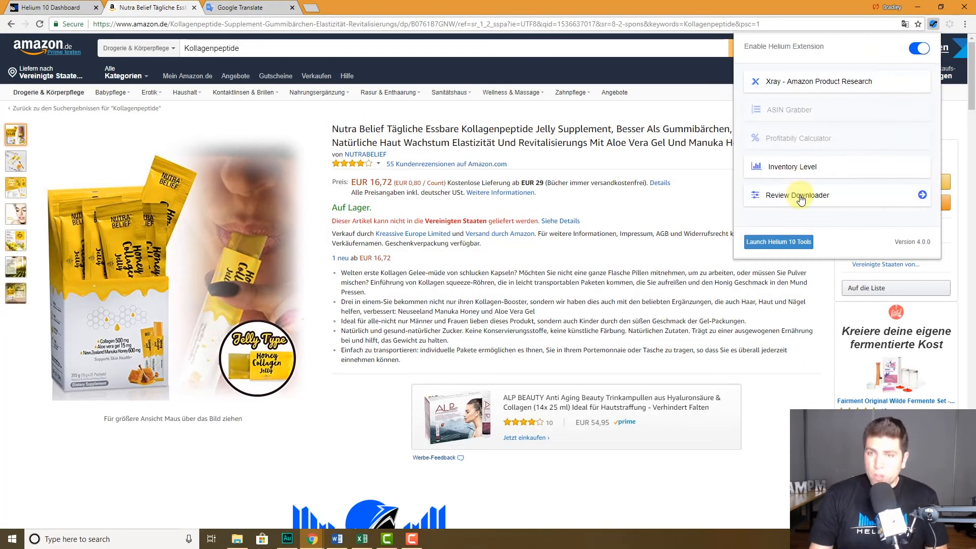
mouse_move(793, 167)
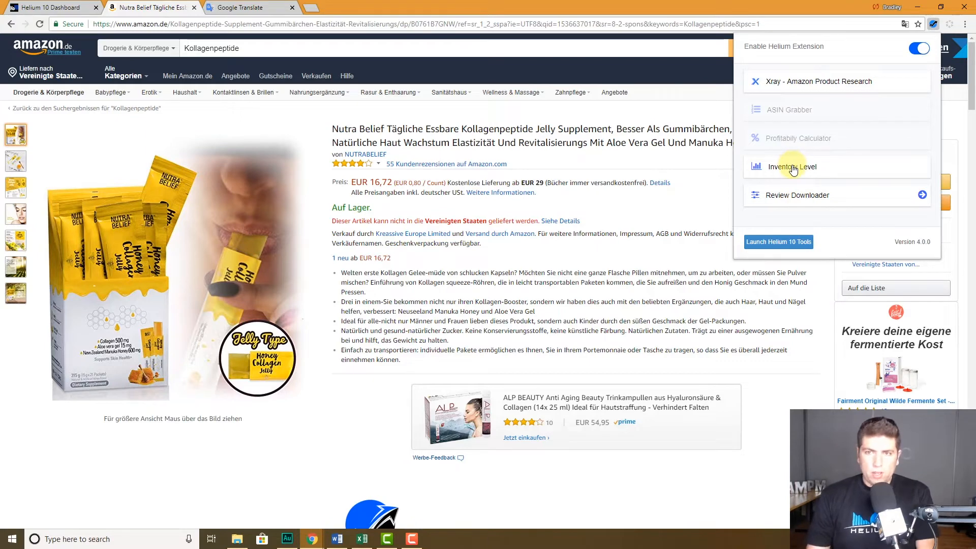
click(792, 166)
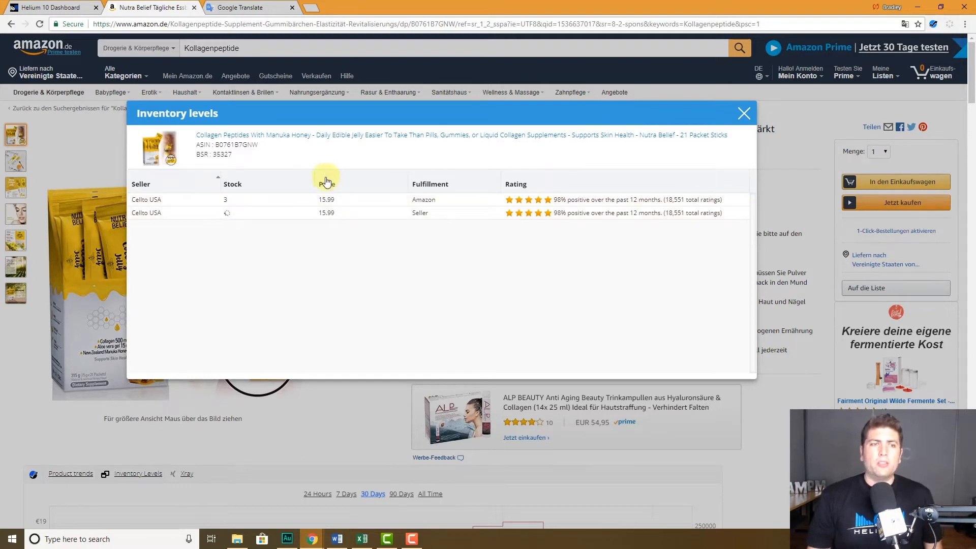
mouse_move(185, 244)
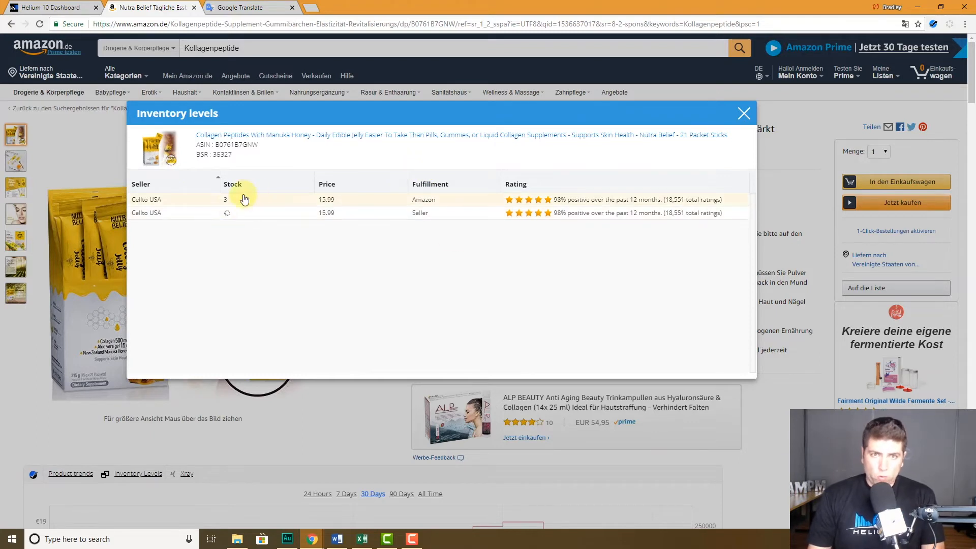
mouse_move(193, 201)
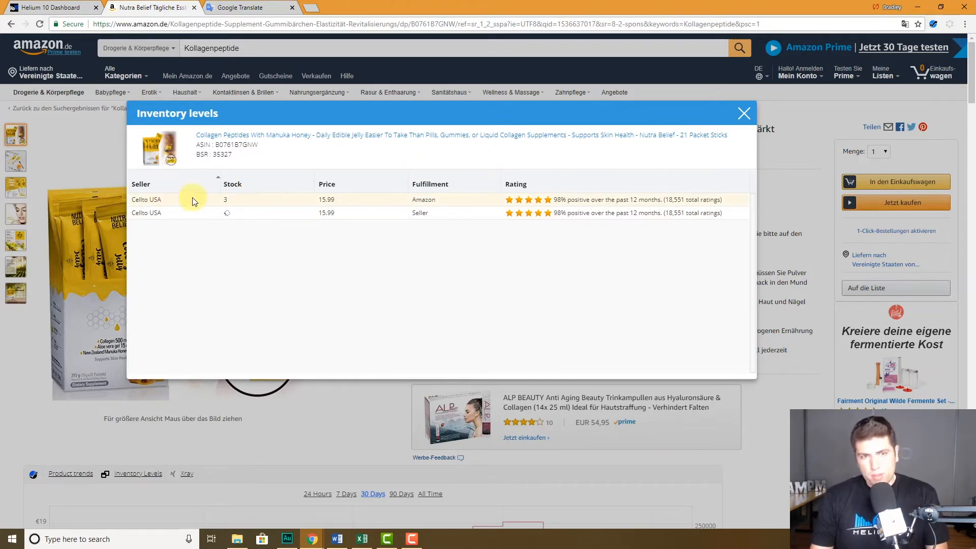
mouse_move(432, 203)
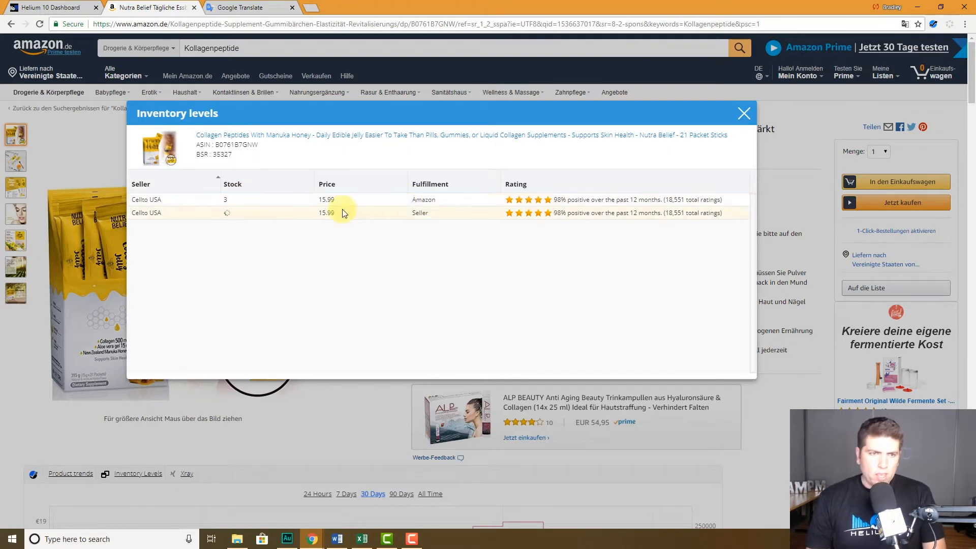
mouse_move(428, 216)
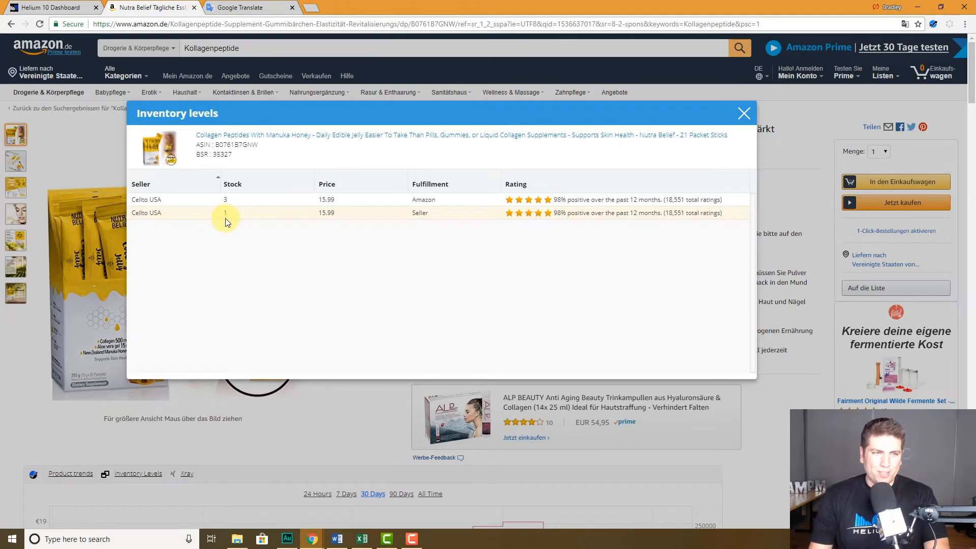
click(743, 113)
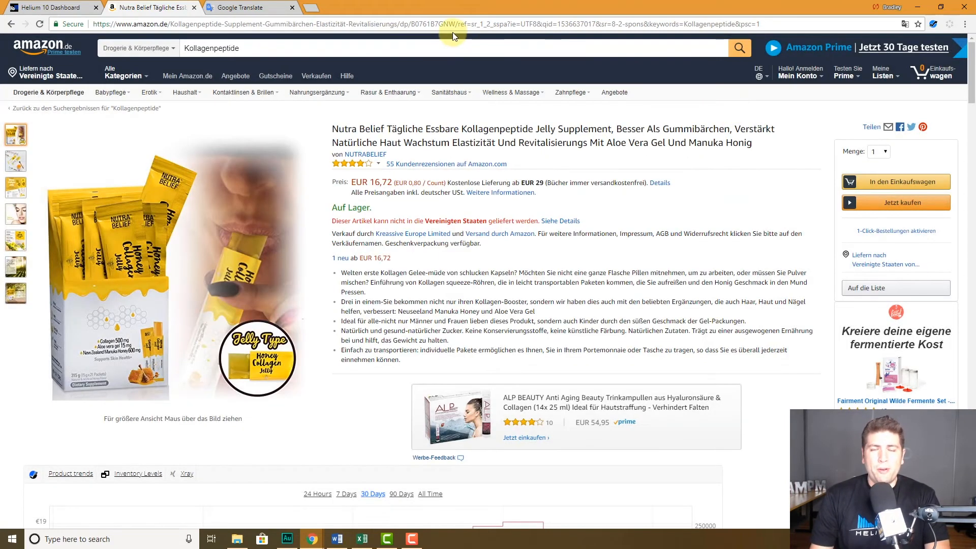